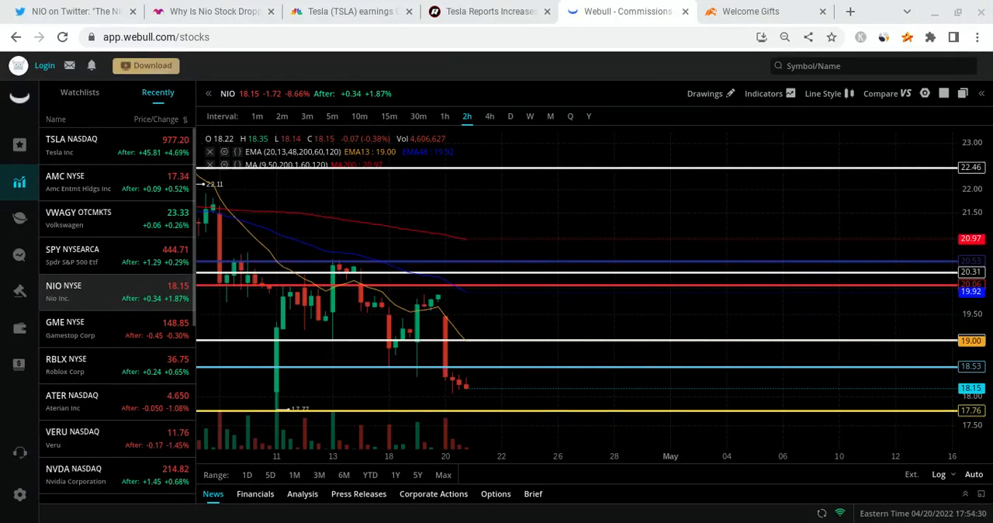
mouse_move(489, 357)
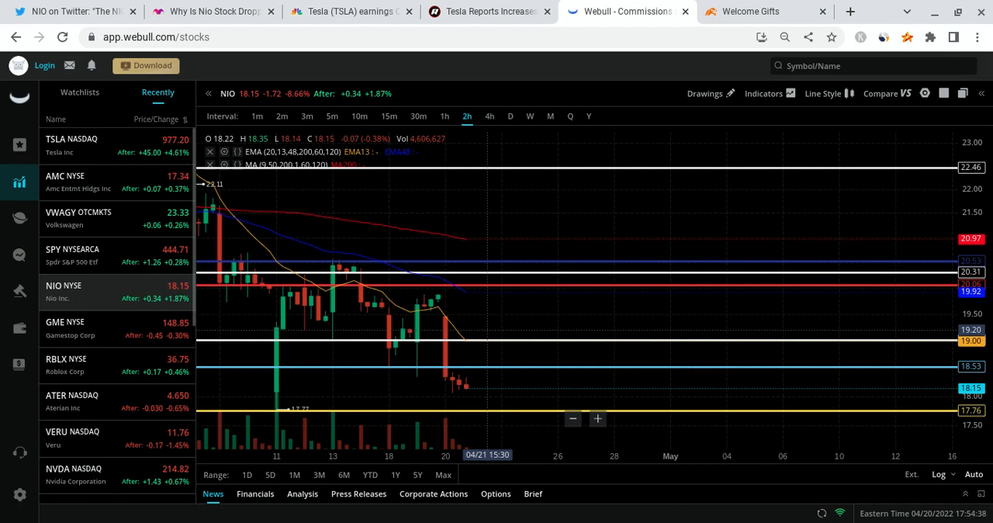
View the Tesla revenues-grow-81% article, then the NIO battery-swap tweet.
click(349, 11)
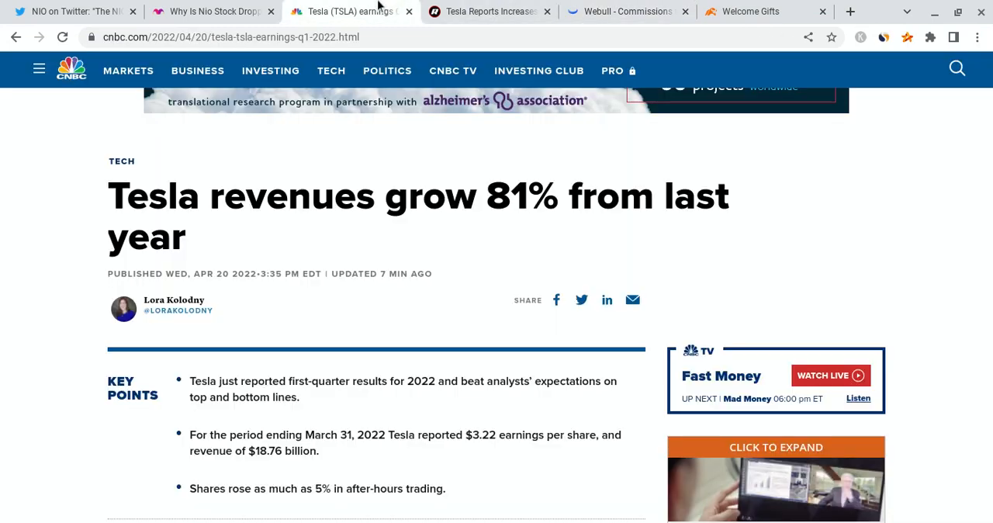
mouse_move(413, 293)
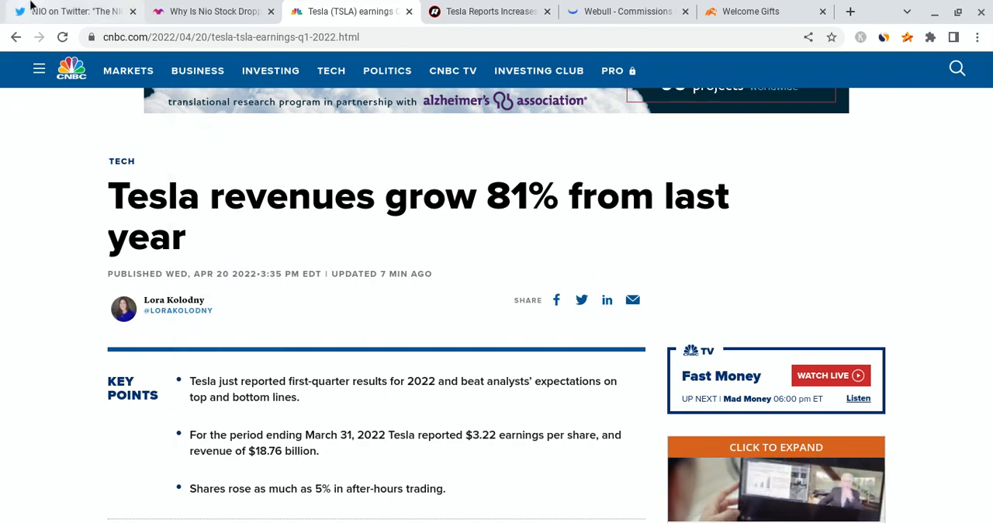
click(74, 11)
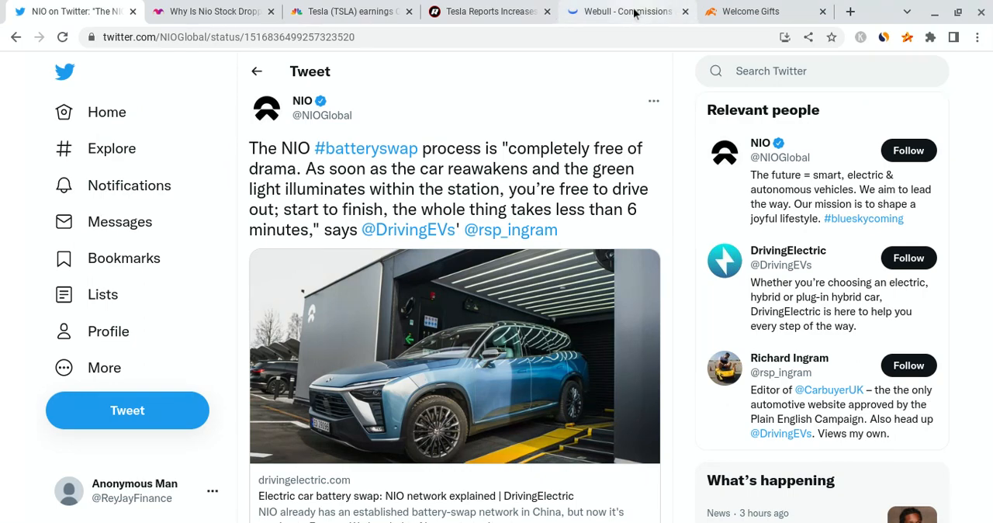
Return to the NIO two-hour chart with its key levels in Webull.
click(624, 11)
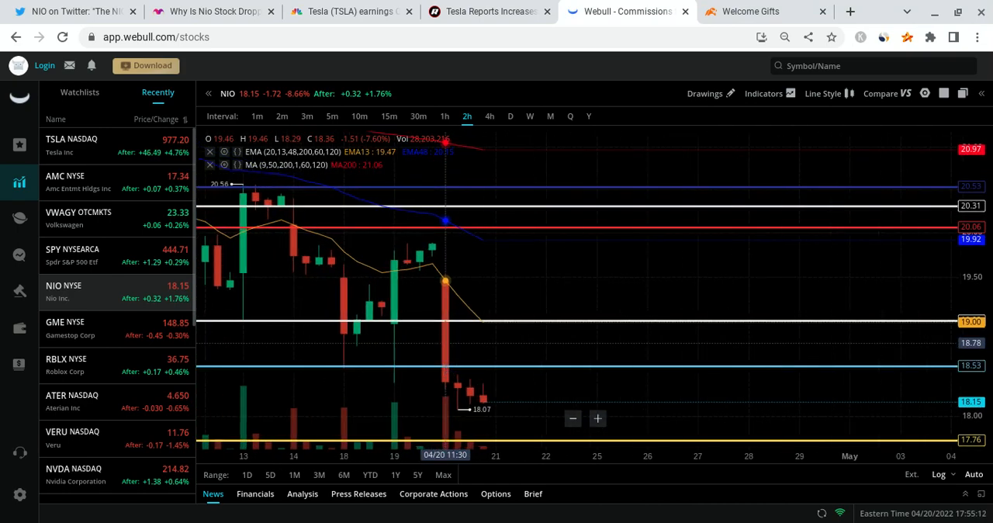
mouse_move(565, 295)
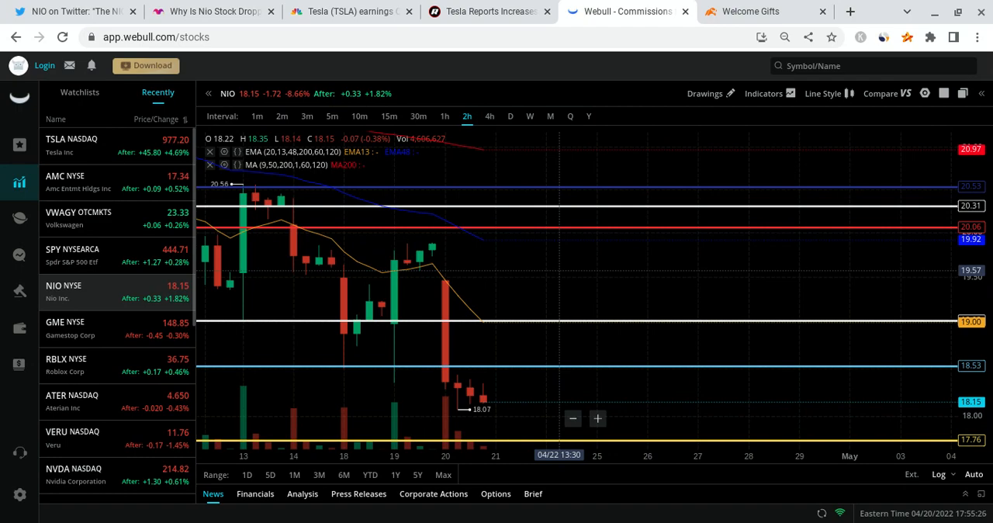
Show the moomoo referral page offering up to 6 free stocks.
click(751, 11)
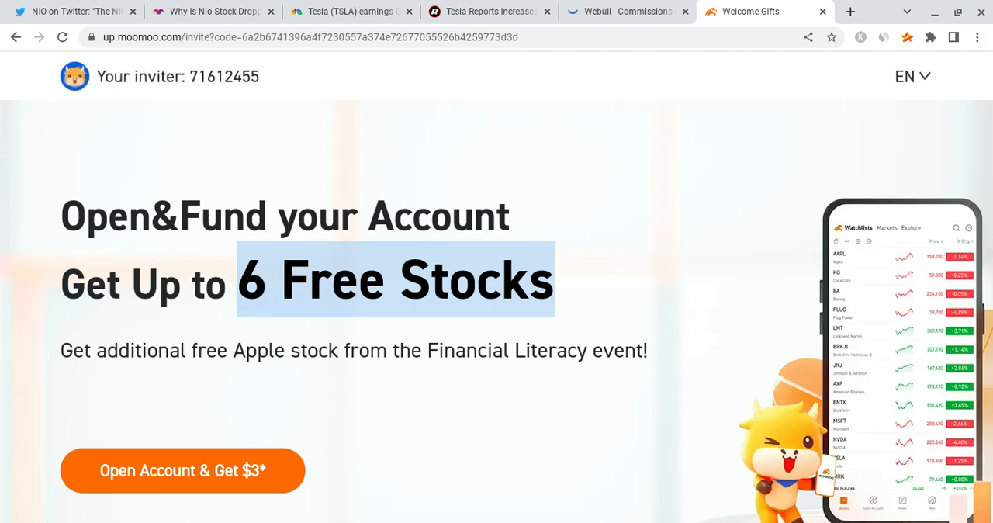
mouse_move(617, 96)
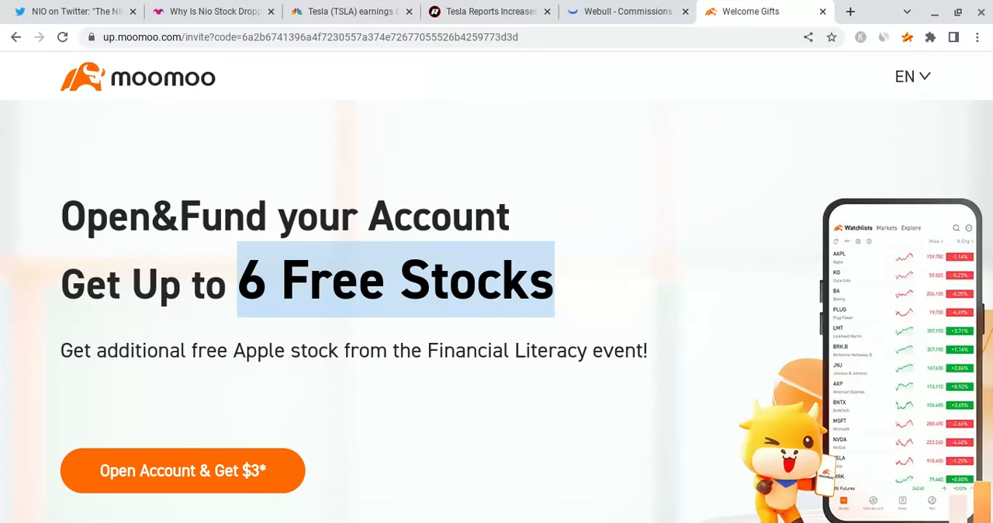
Back in Webull, check the AMC and NVDA charts, then return to NIO.
click(623, 11)
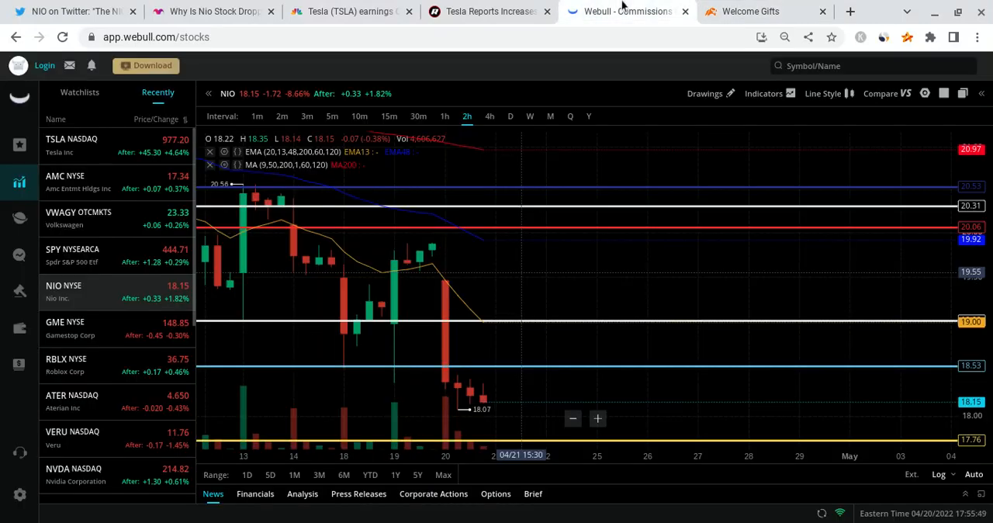
mouse_move(489, 335)
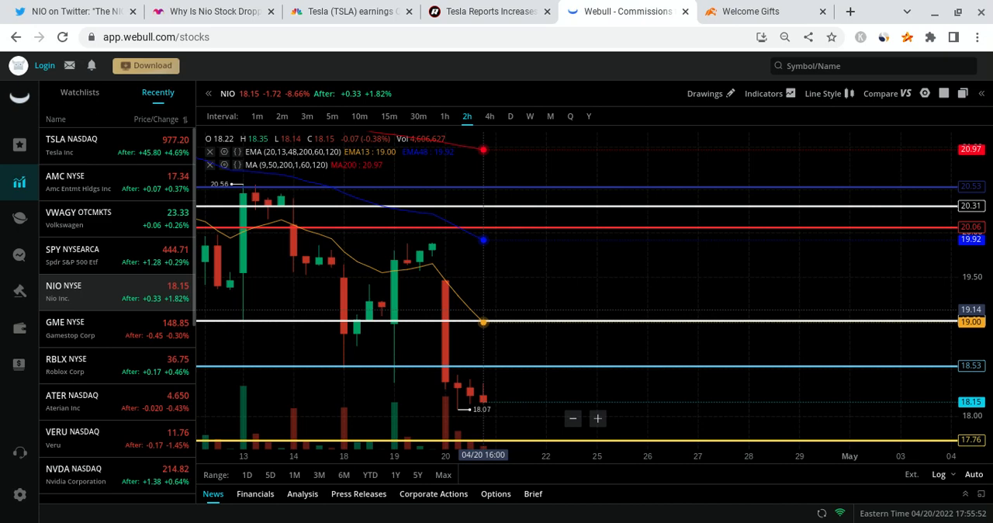
mouse_move(533, 409)
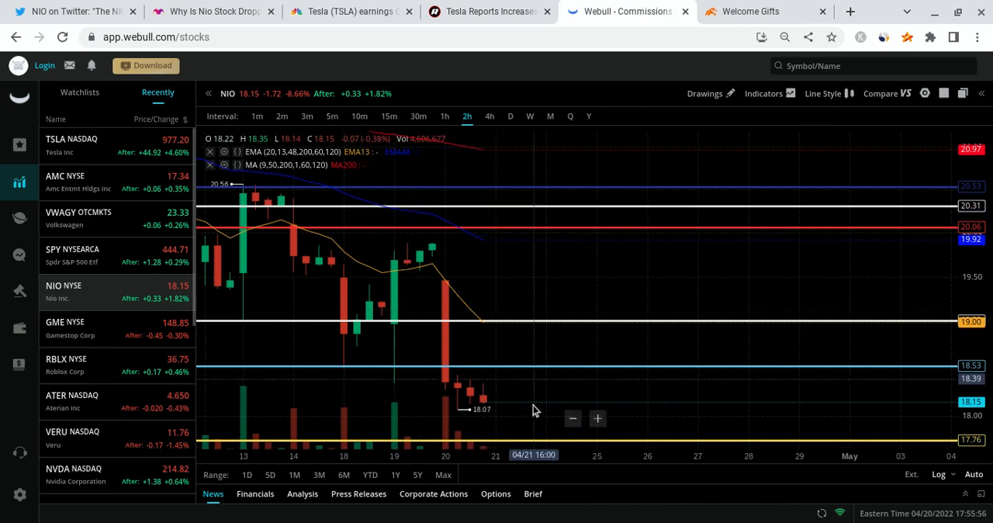
mouse_move(196, 221)
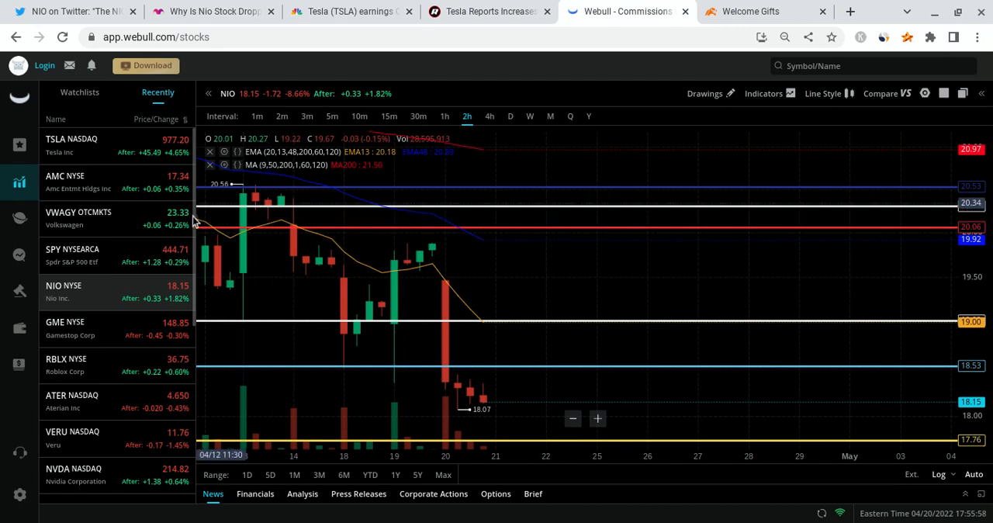
click(66, 181)
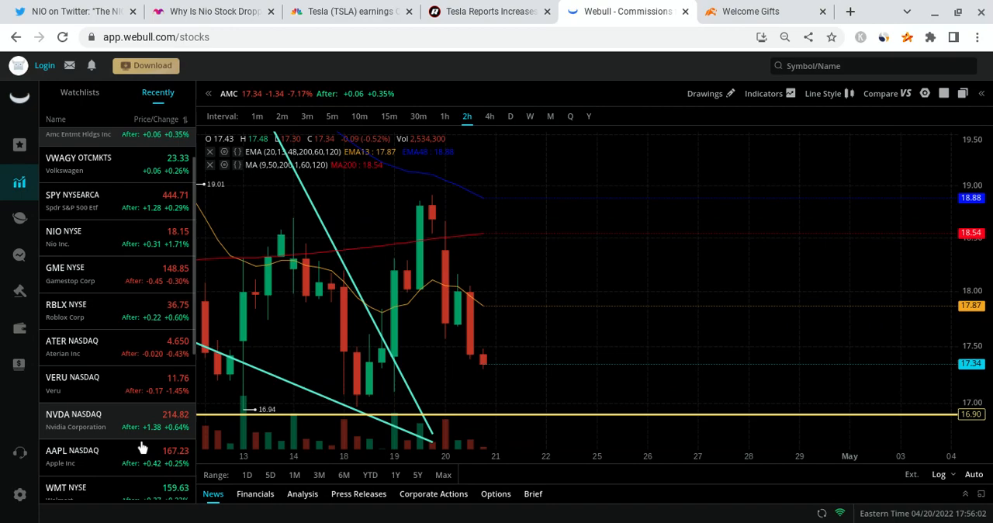
click(75, 419)
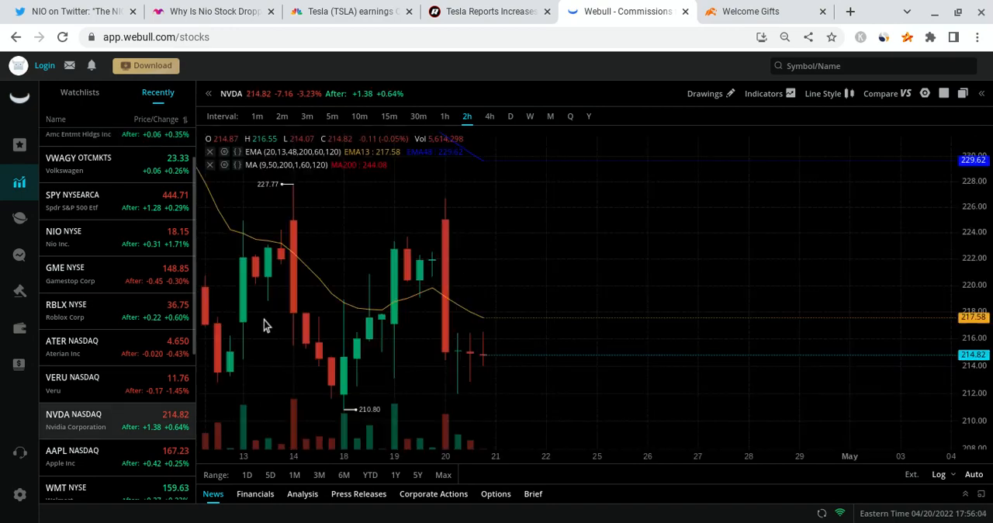
click(72, 456)
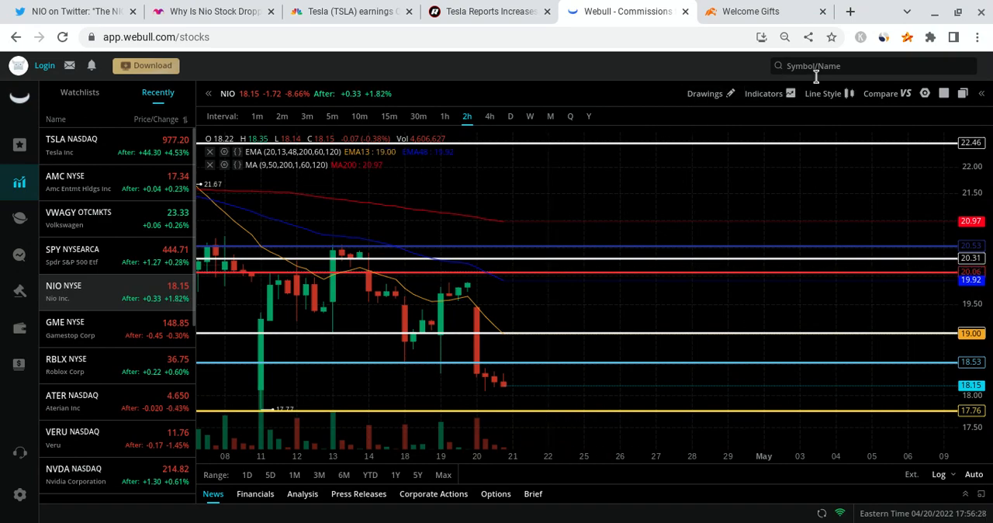
Search 'NET' and bring up the Netflix Inc two-hour chart.
text(NET)
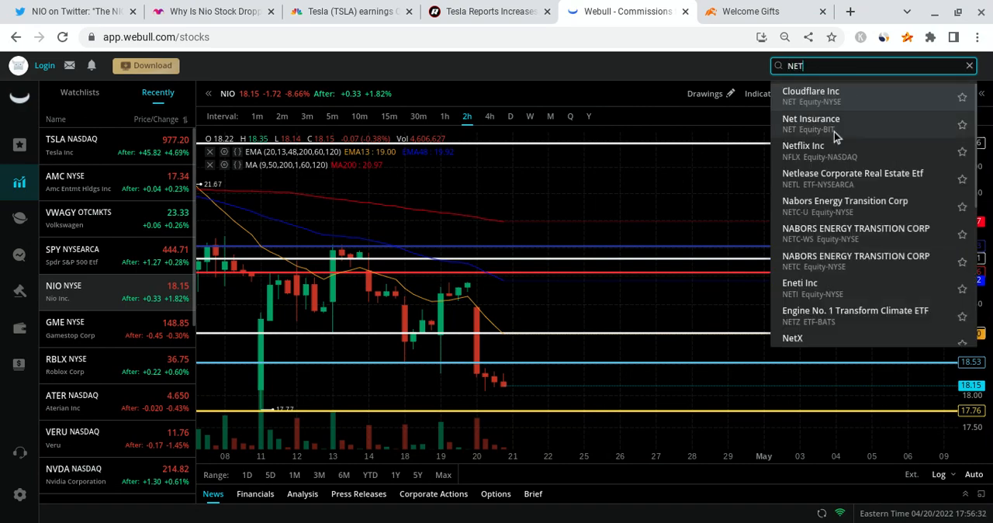
click(803, 151)
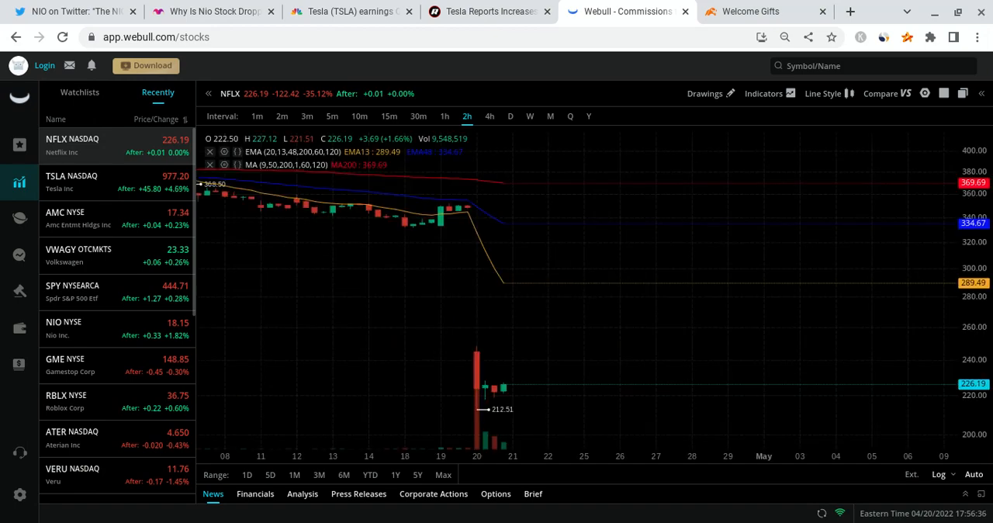
mouse_move(583, 314)
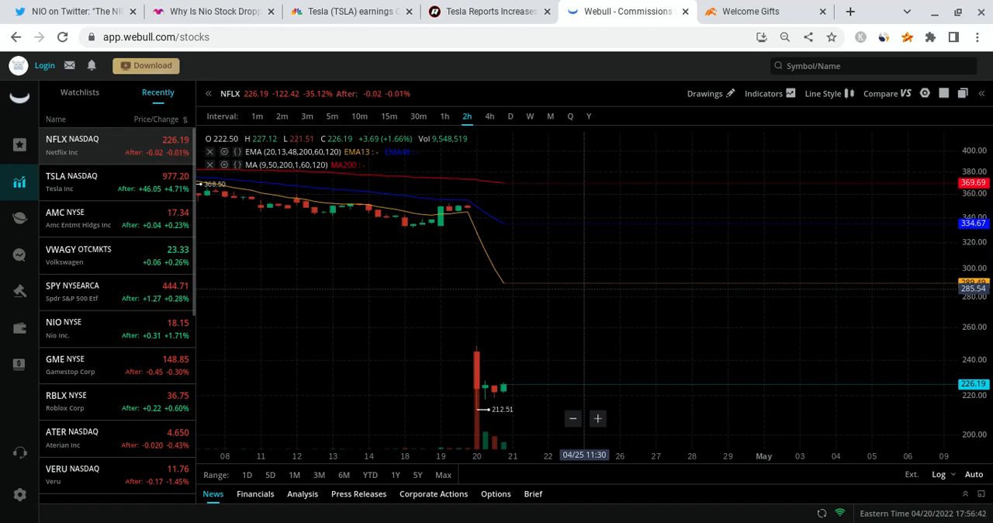
mouse_move(489, 372)
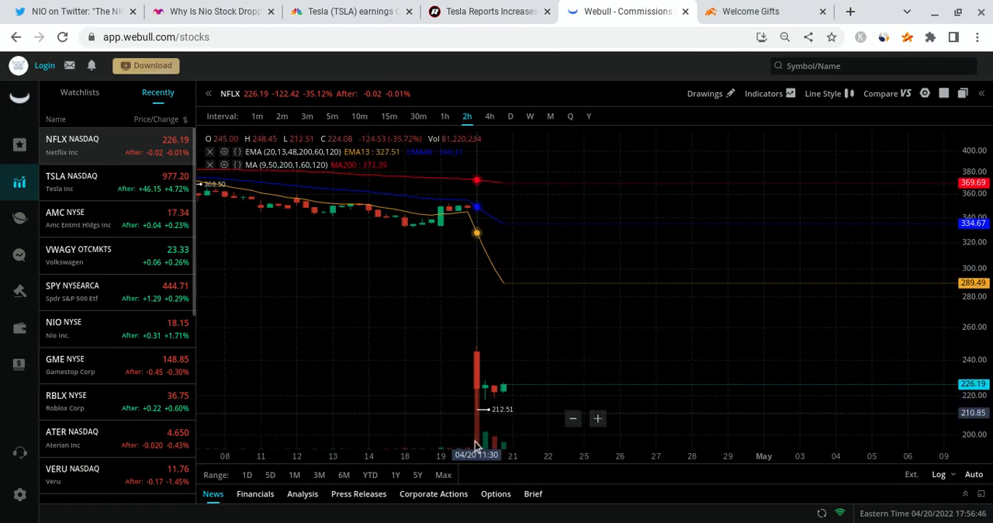
mouse_move(548, 412)
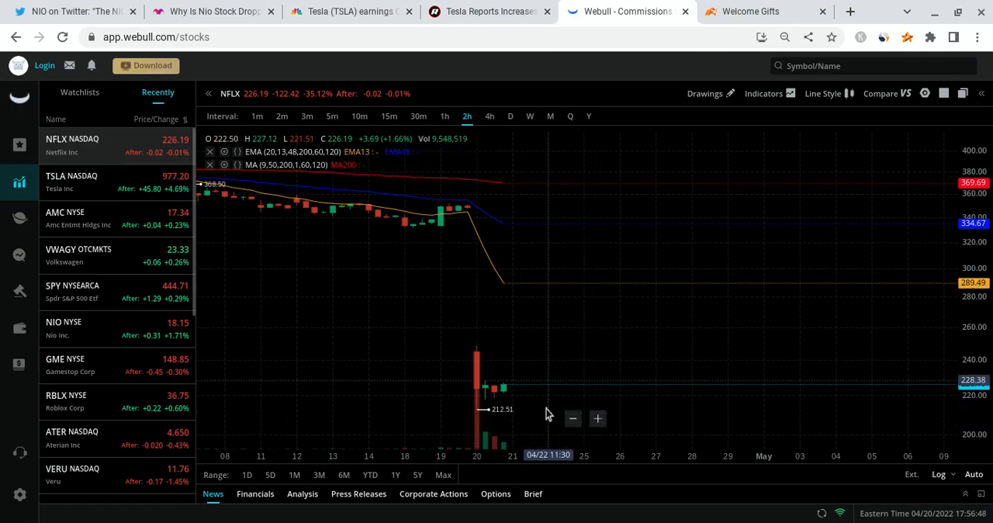
mouse_move(491, 240)
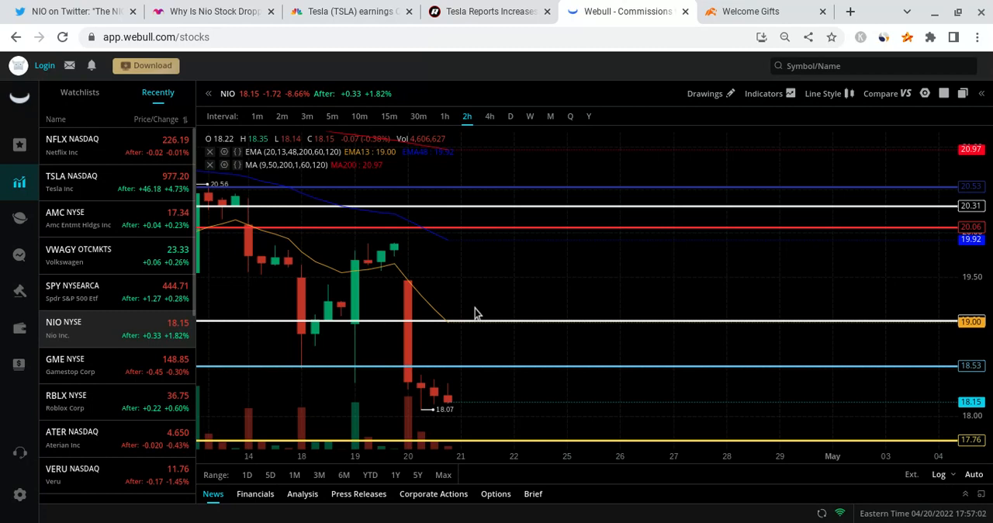
mouse_move(497, 372)
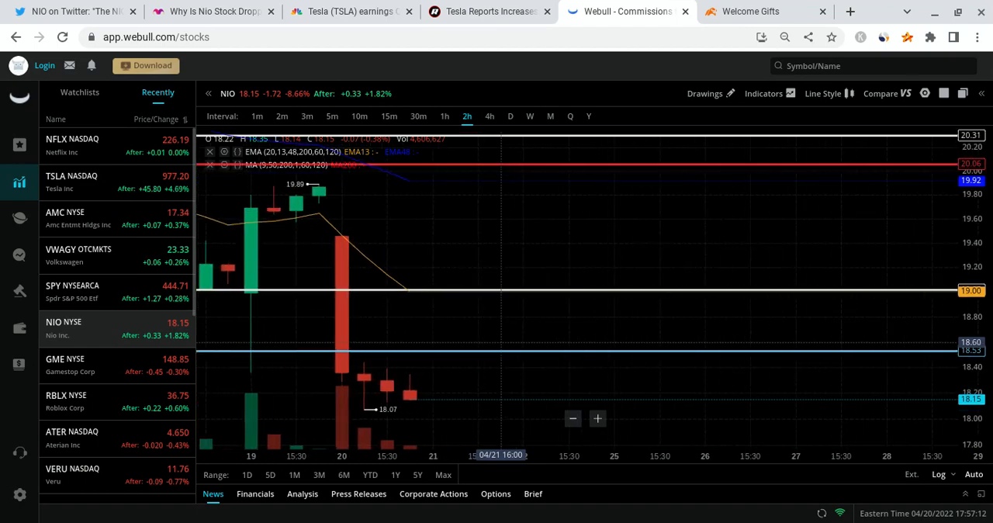
mouse_move(525, 395)
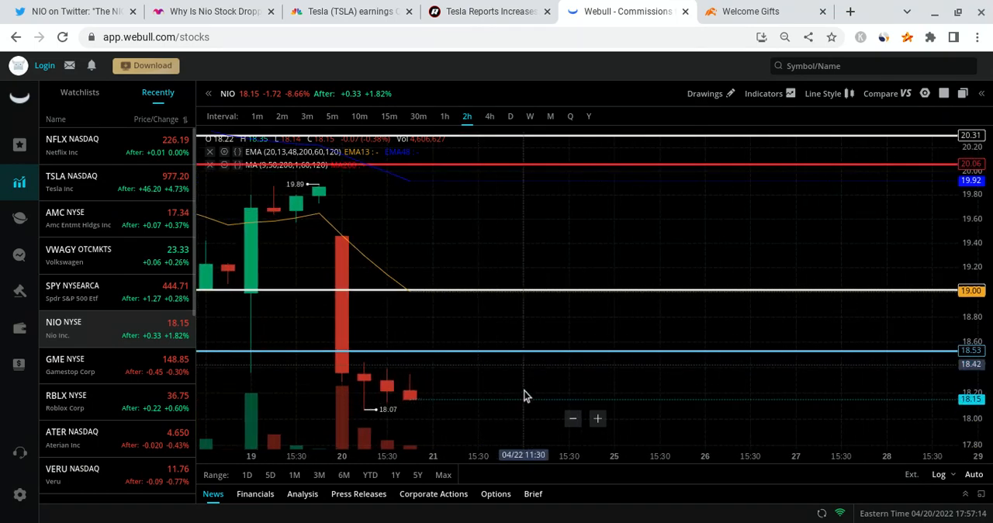
mouse_move(438, 112)
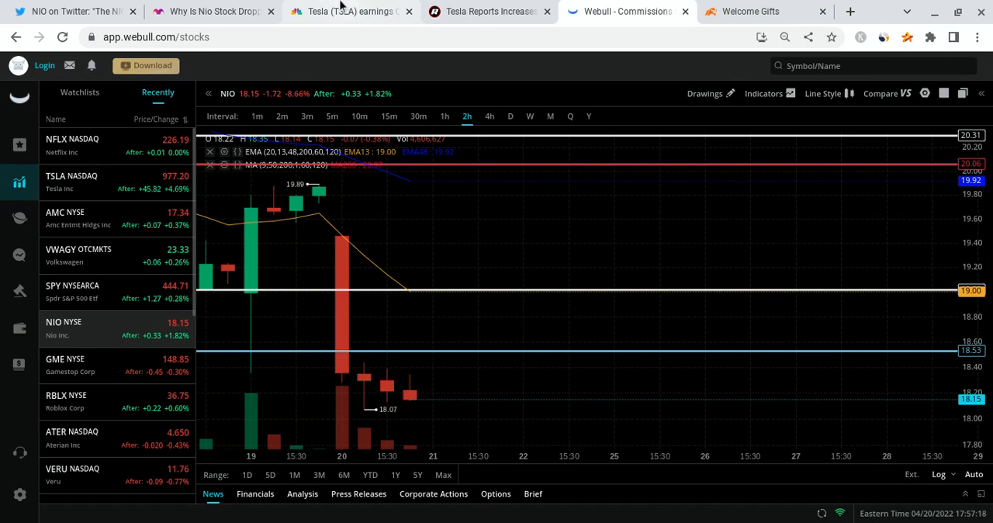
Reread the Tesla revenues article and highlight the $3.22 earnings-per-share figure.
click(349, 11)
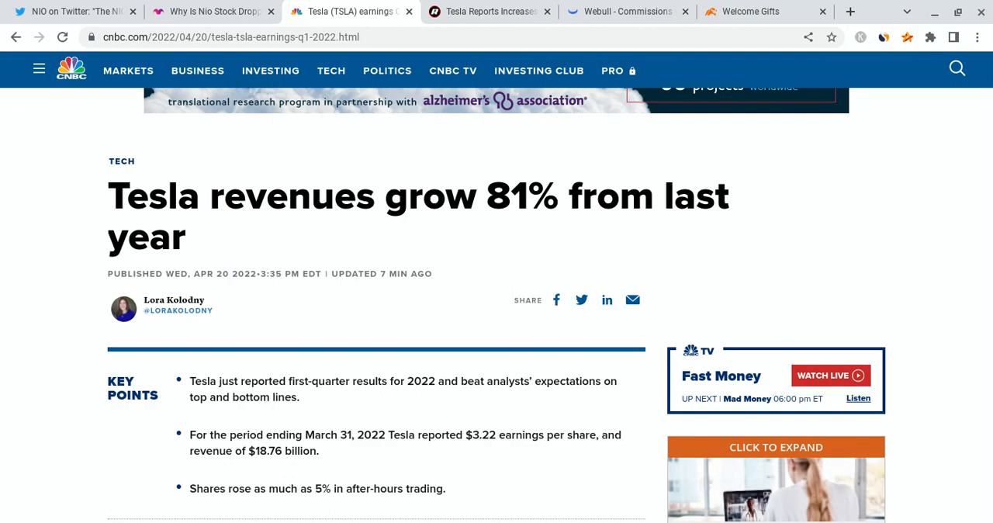
scroll(down, 3)
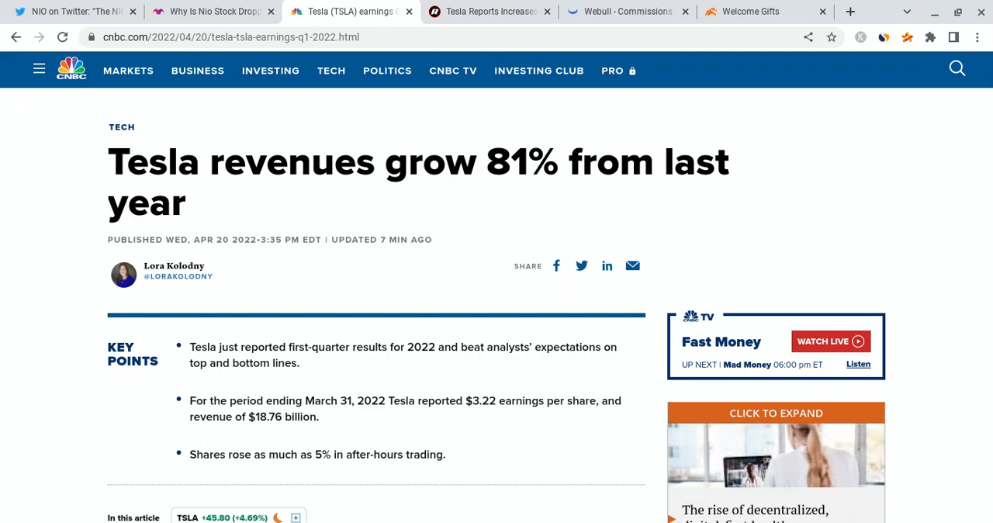
scroll(down, 3)
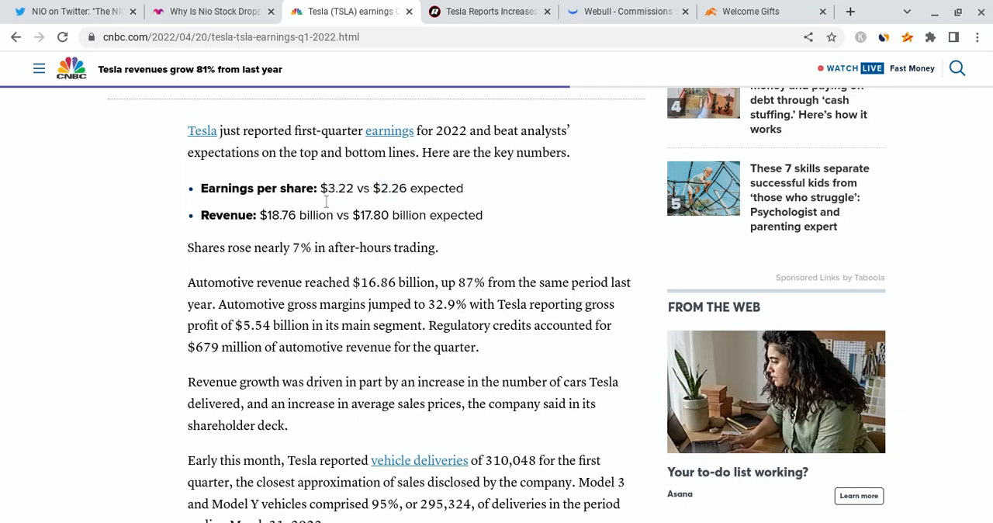
double_click(337, 188)
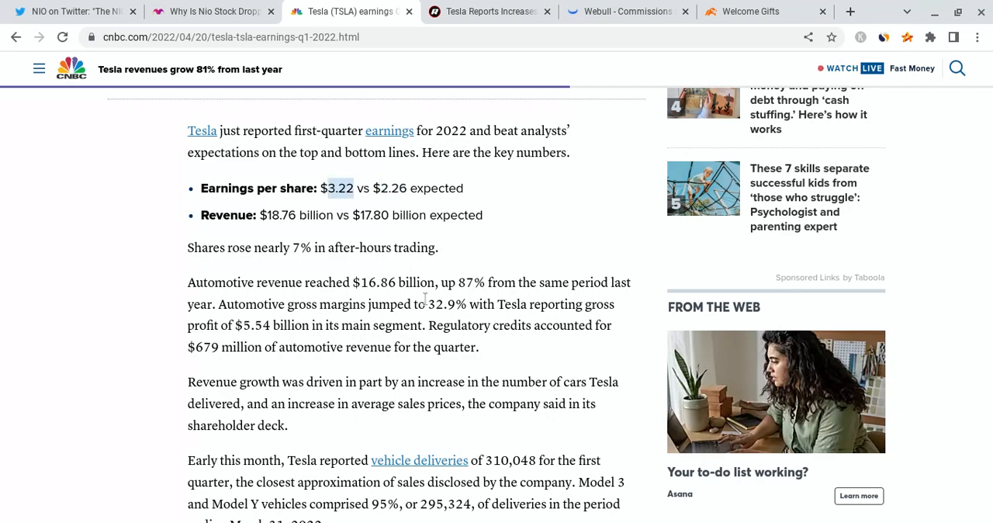
mouse_move(354, 249)
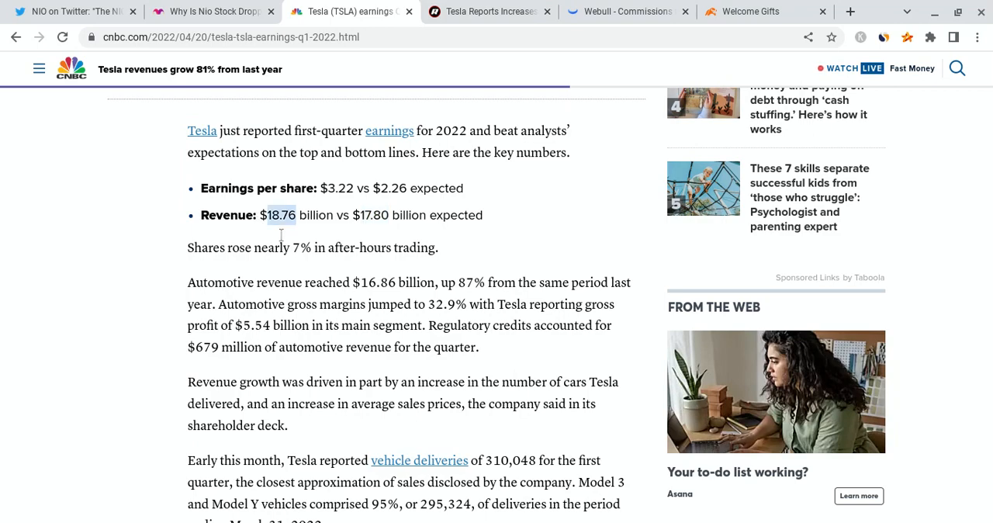
mouse_move(354, 301)
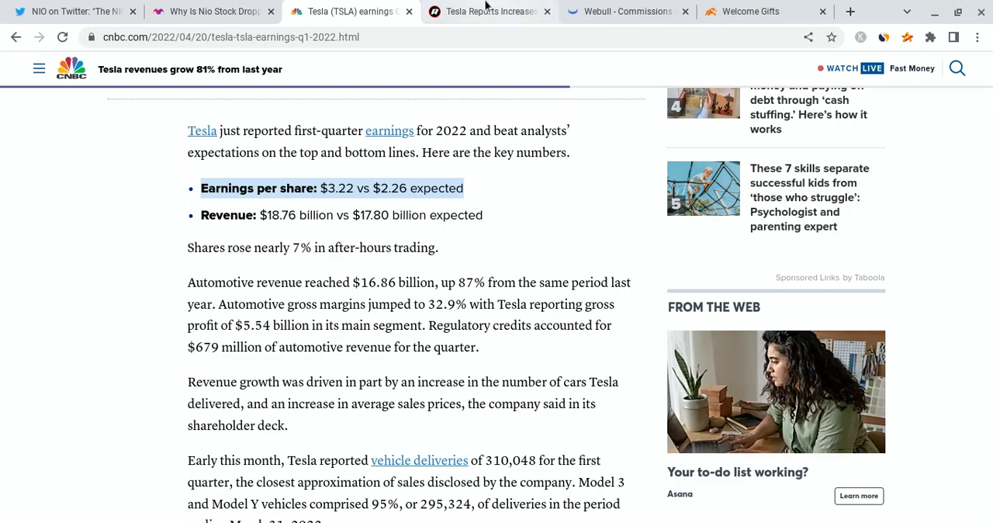
Show the Roadshow article on Tesla profit up 147% and production up 69%.
click(489, 11)
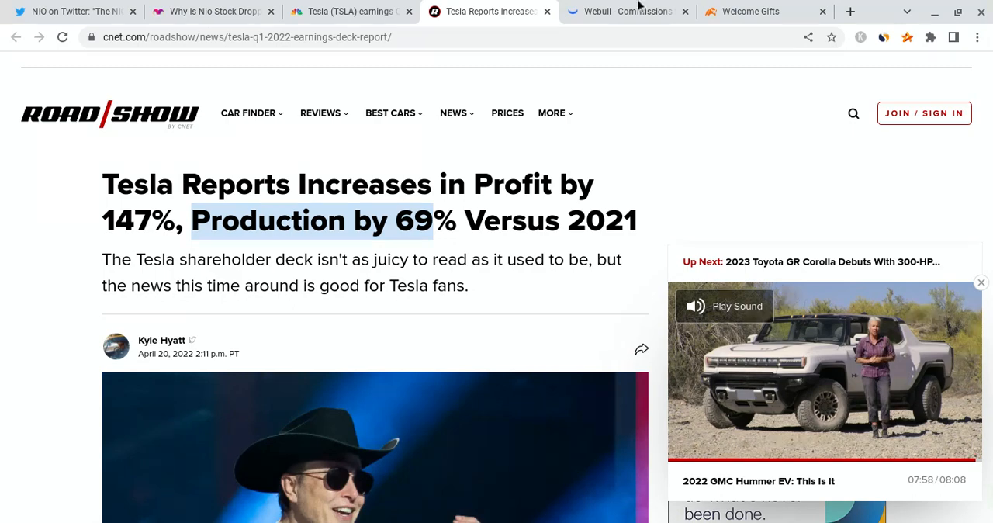
Return to the NIO two-hour chart in Webull.
click(626, 11)
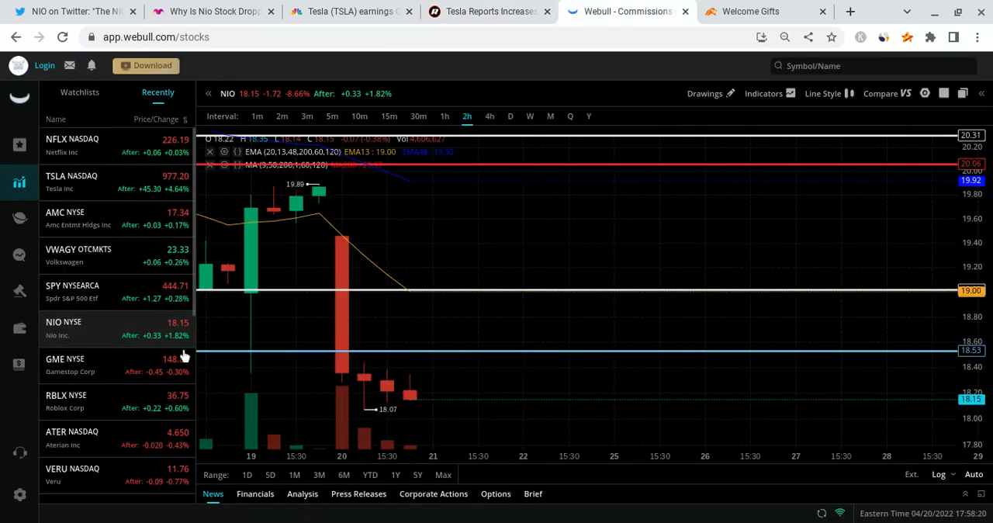
mouse_move(463, 360)
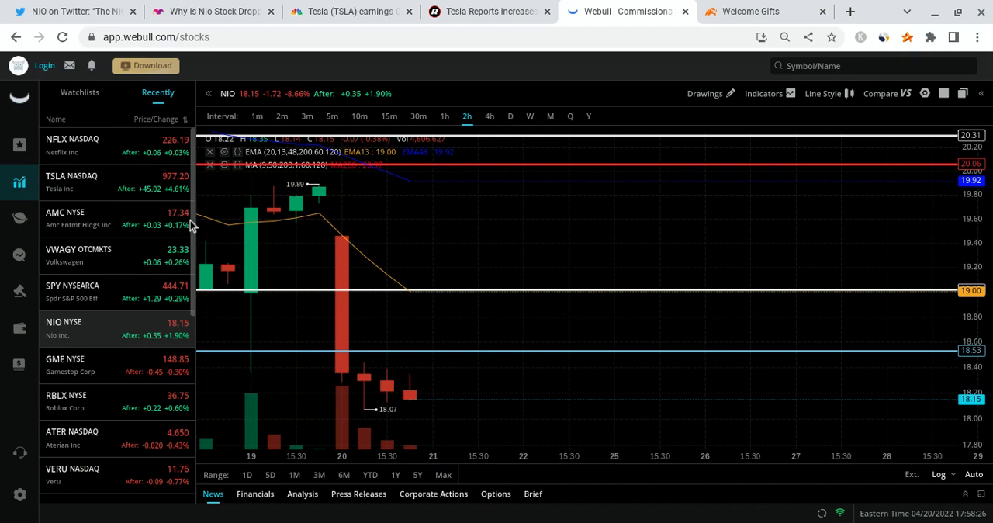
mouse_move(556, 338)
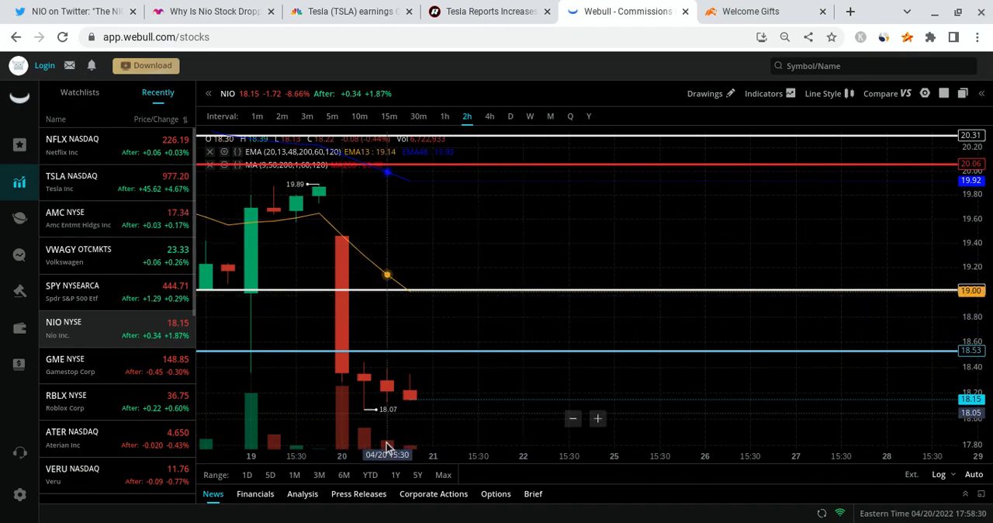
mouse_move(447, 391)
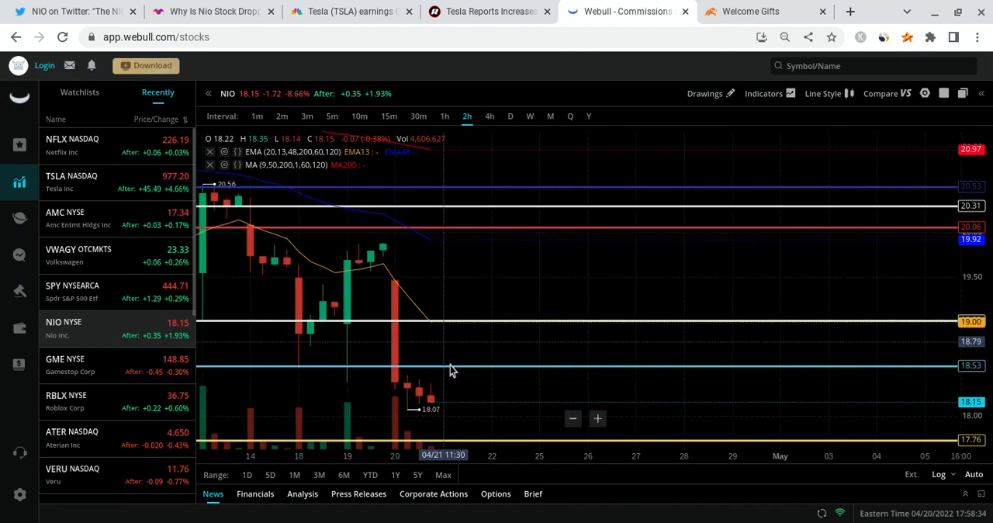
mouse_move(456, 350)
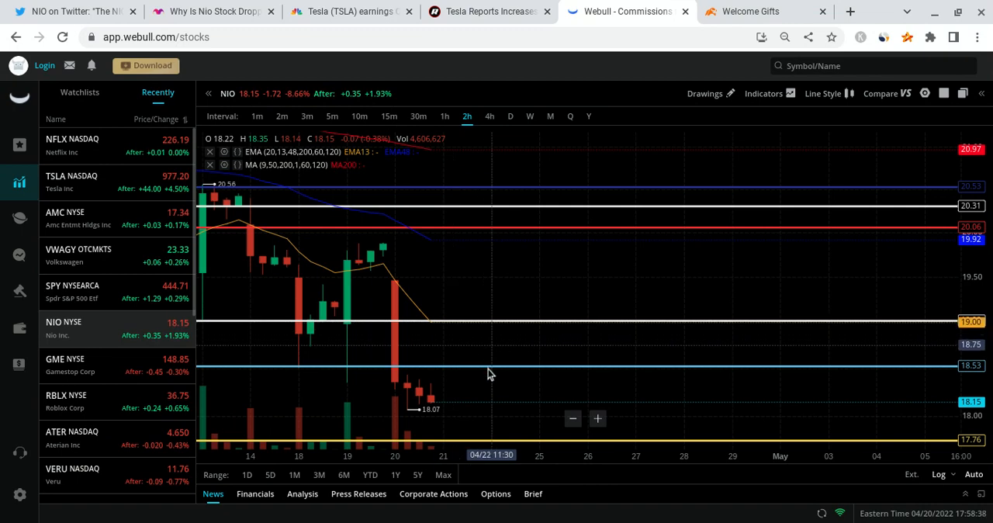
mouse_move(503, 375)
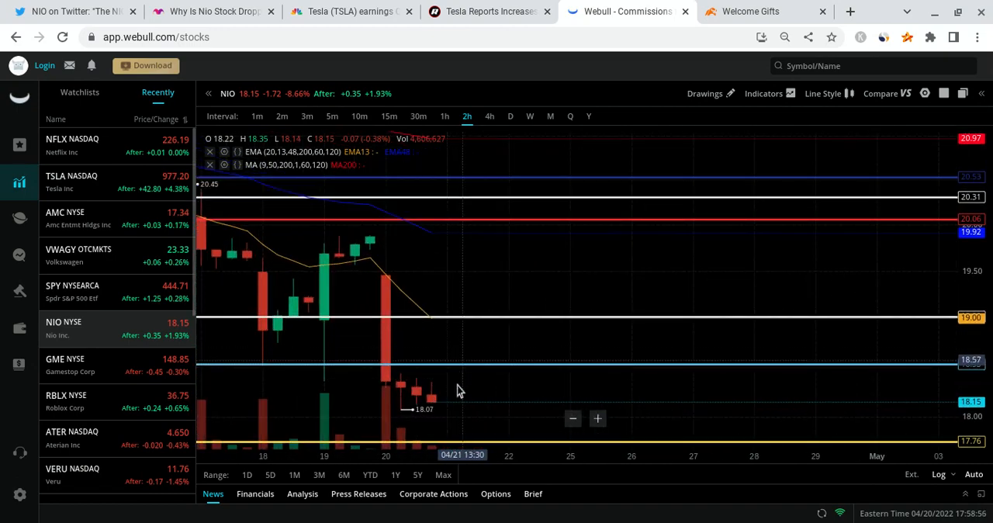
mouse_move(481, 341)
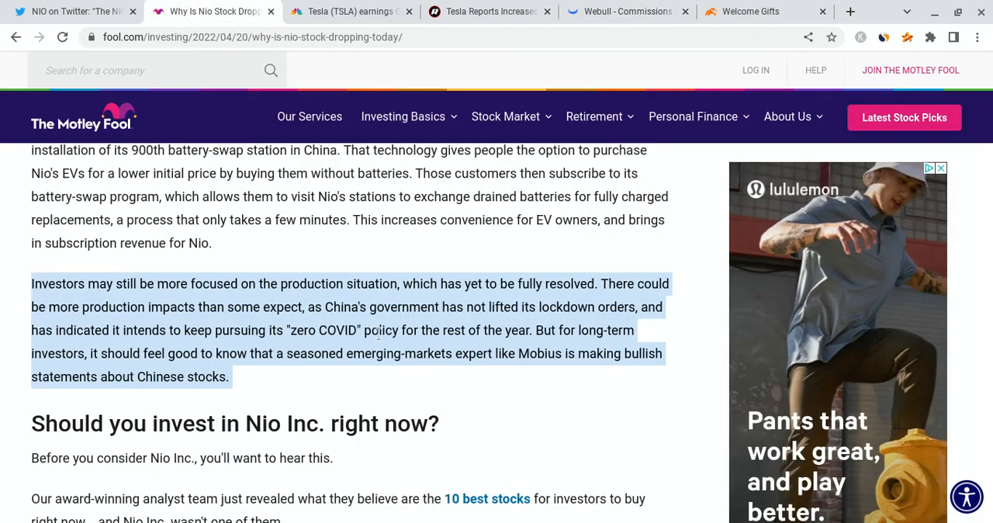
scroll(down, 3)
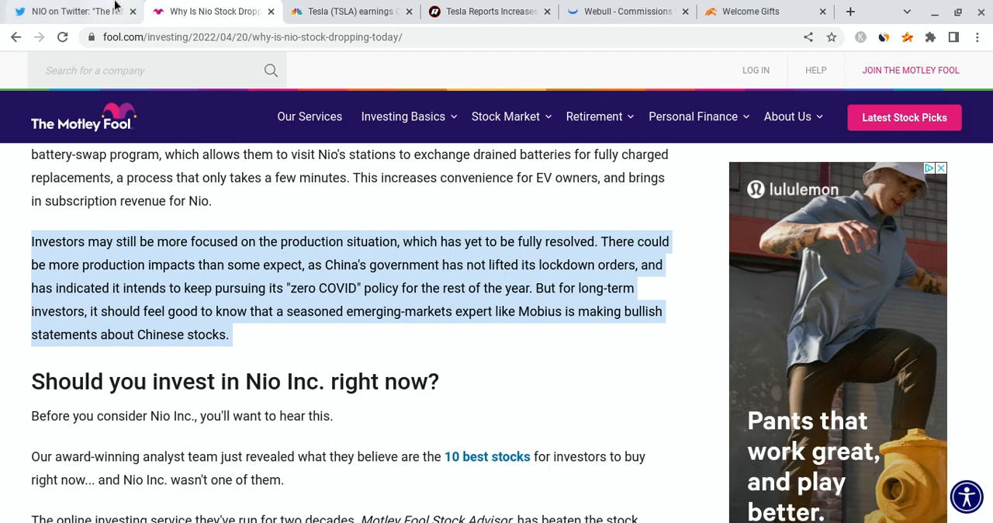
Revisit and read through the NIO battery-swap tweet.
click(75, 11)
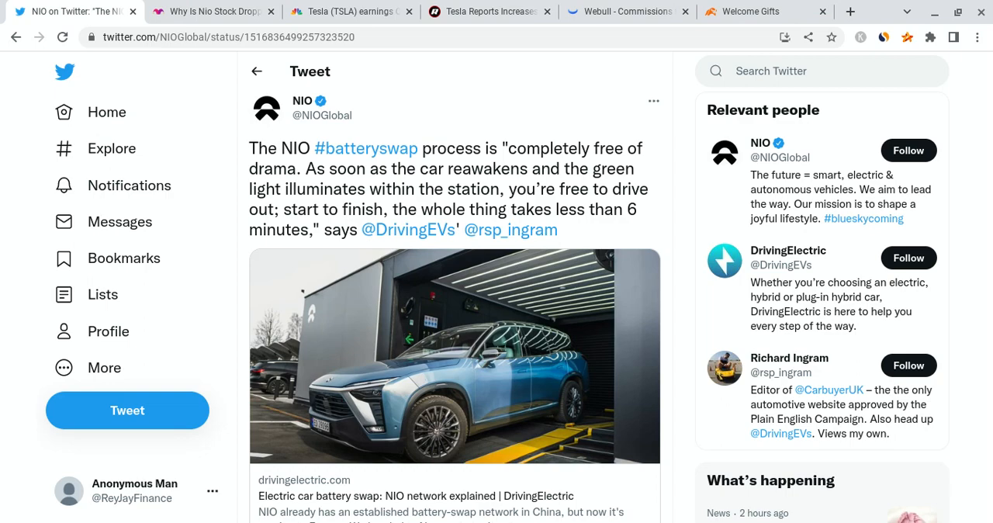
mouse_move(568, 171)
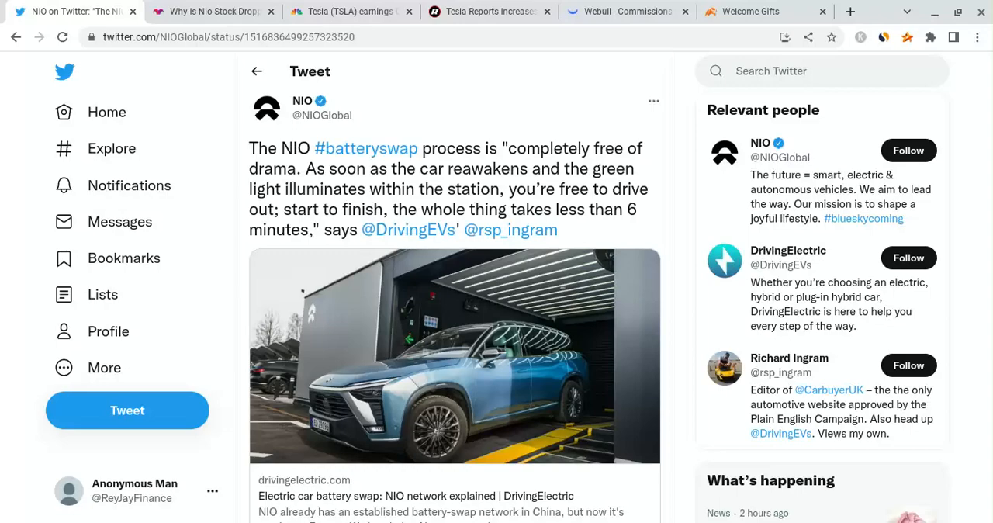
scroll(down, 3)
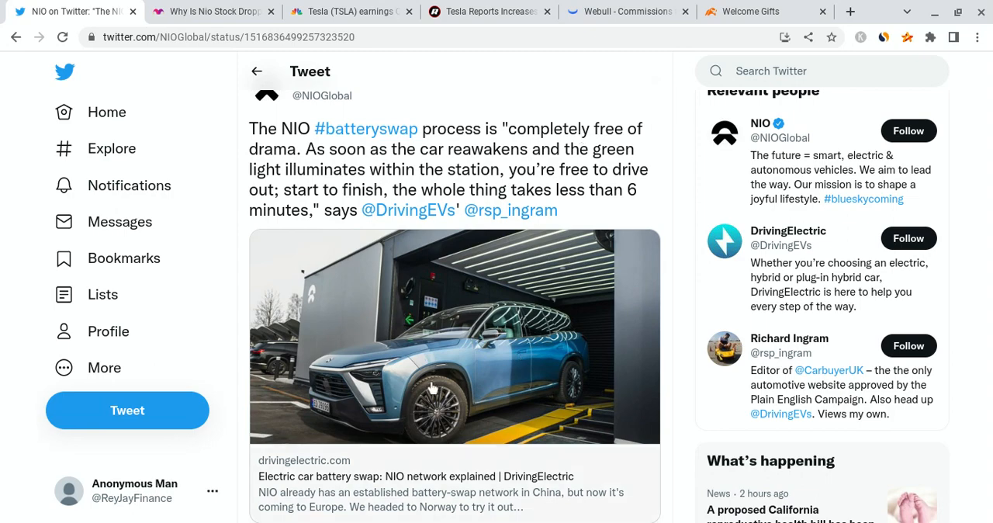
mouse_move(619, 118)
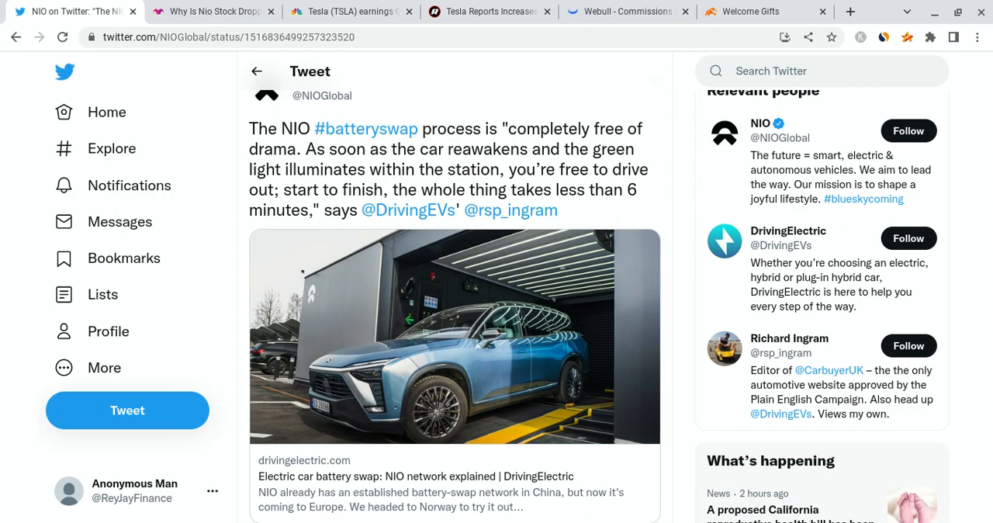
scroll(down, 3)
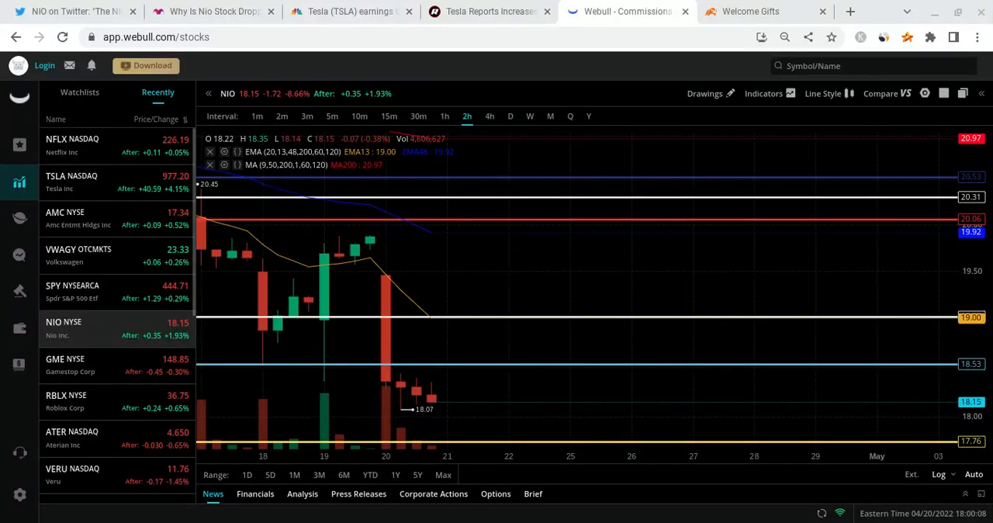
mouse_move(654, 271)
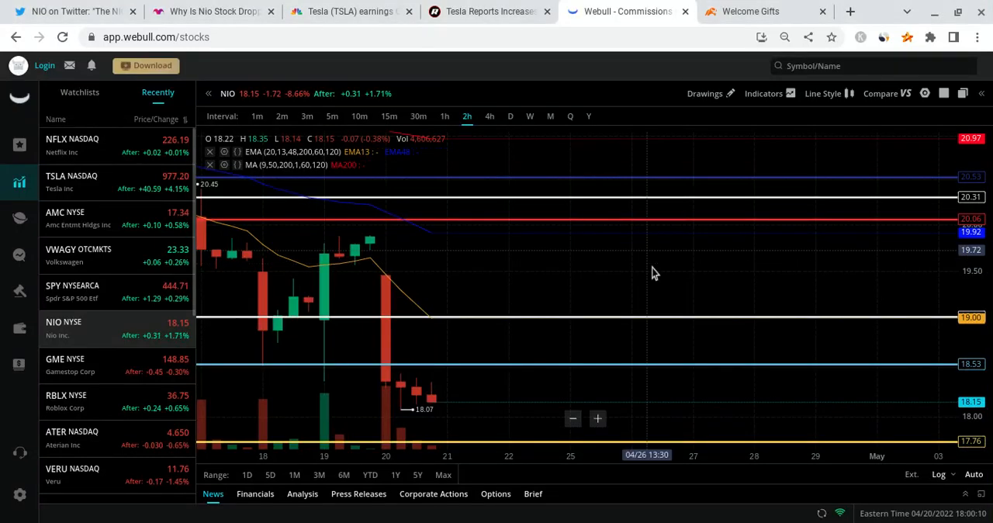
click(764, 93)
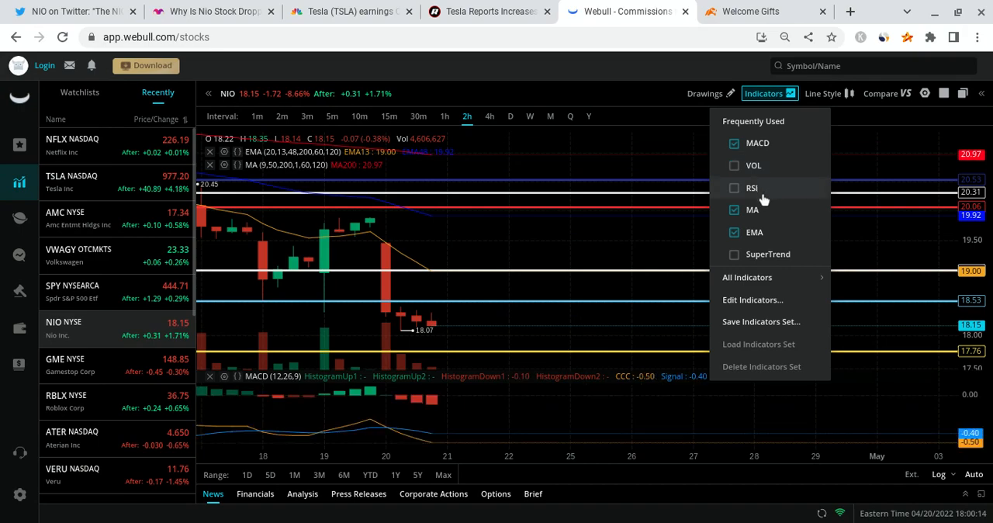
click(751, 187)
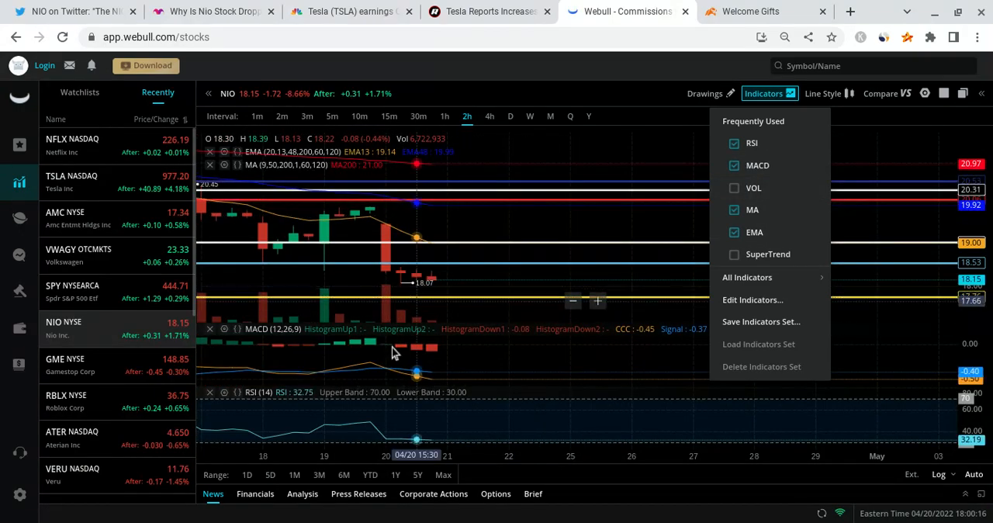
click(526, 234)
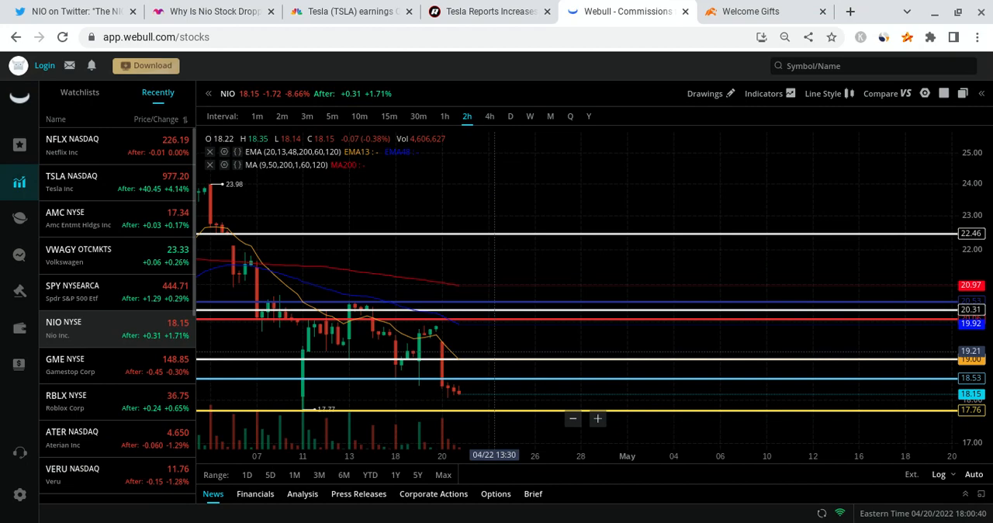
mouse_move(472, 447)
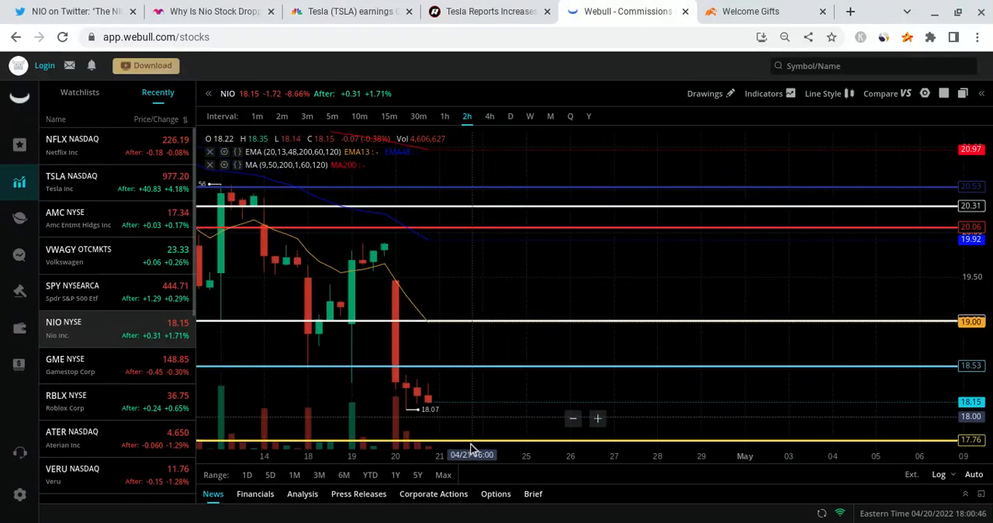
mouse_move(458, 388)
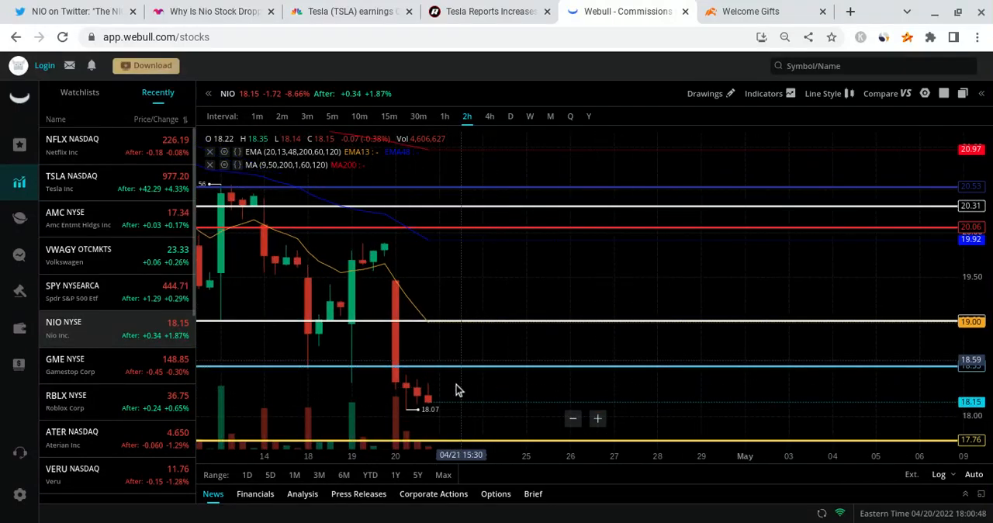
mouse_move(534, 360)
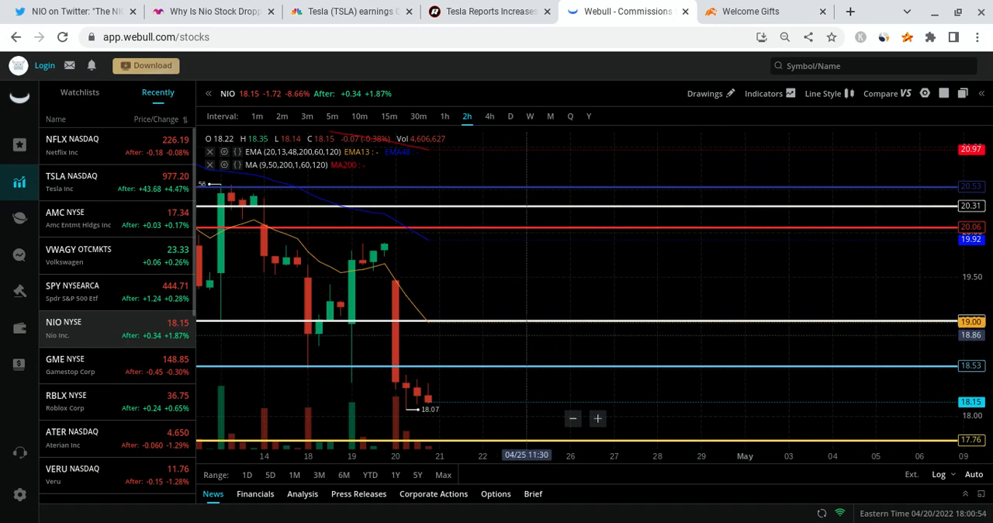
mouse_move(564, 282)
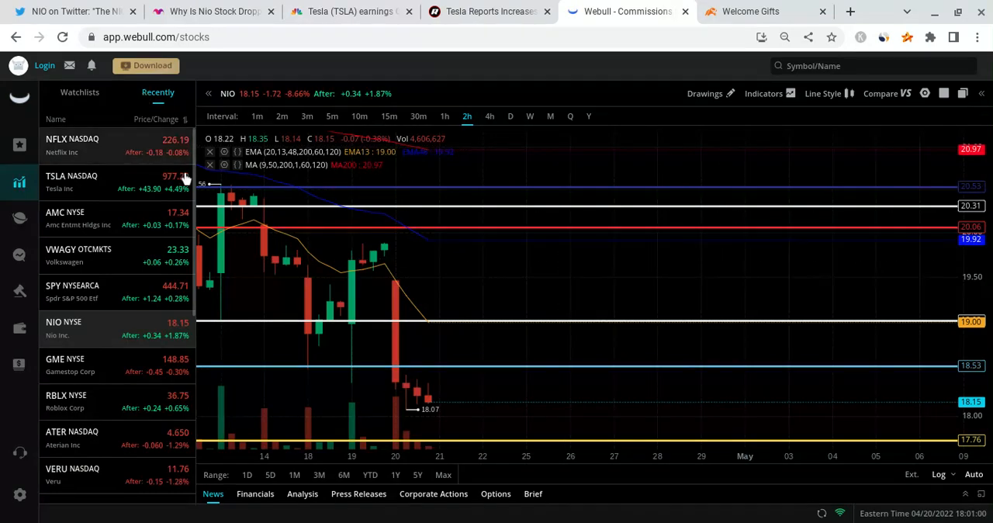
click(351, 10)
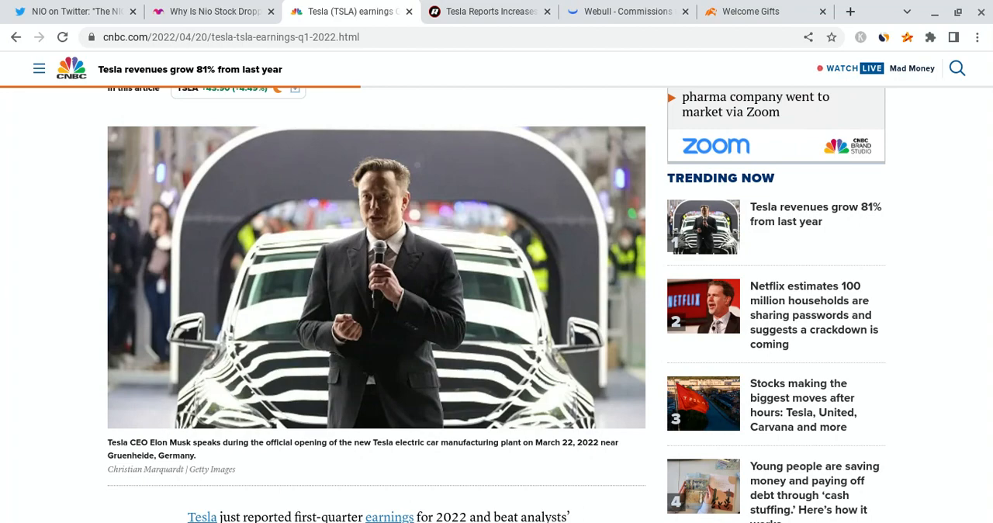
click(627, 11)
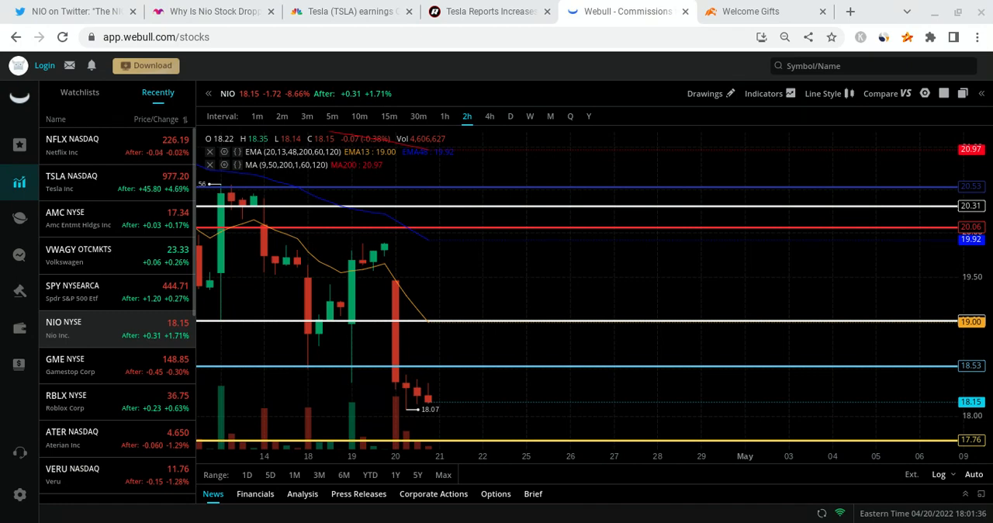
mouse_move(567, 152)
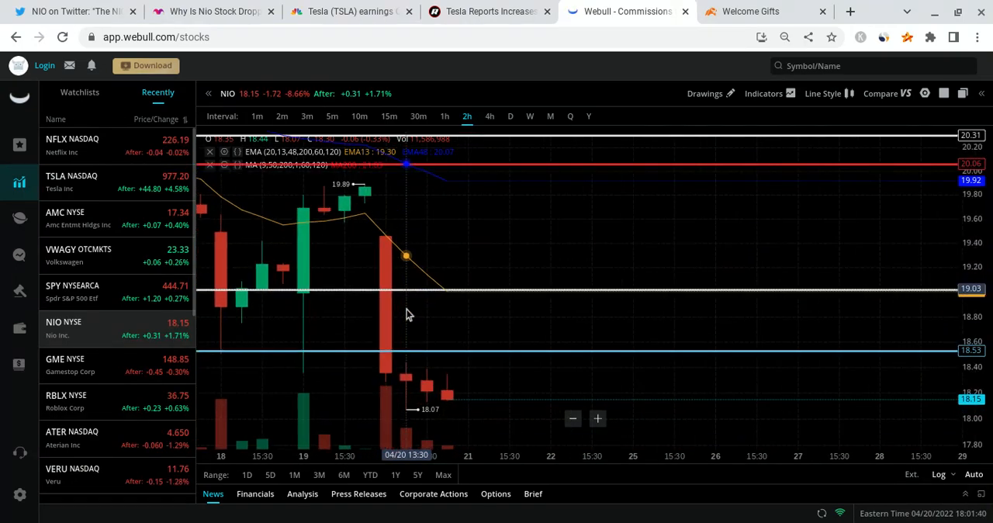
mouse_move(422, 223)
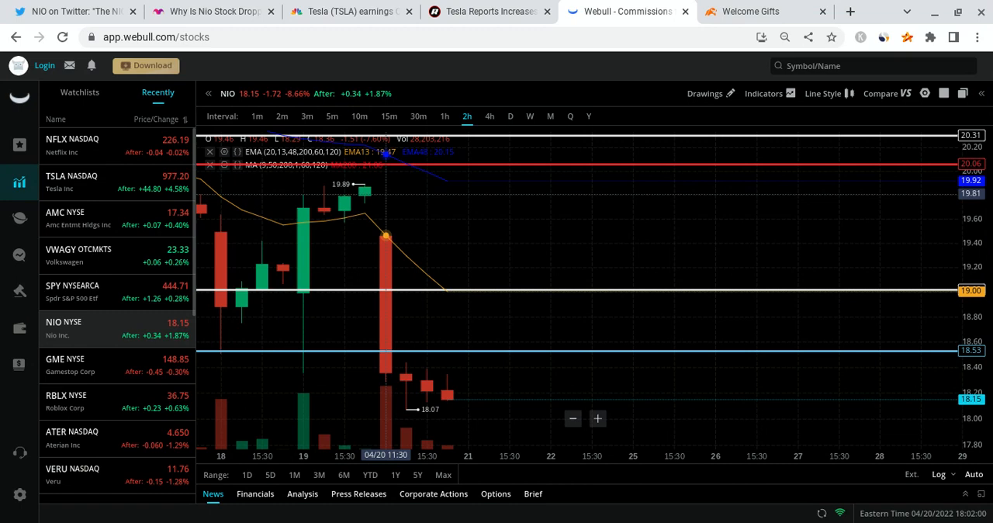
mouse_move(481, 188)
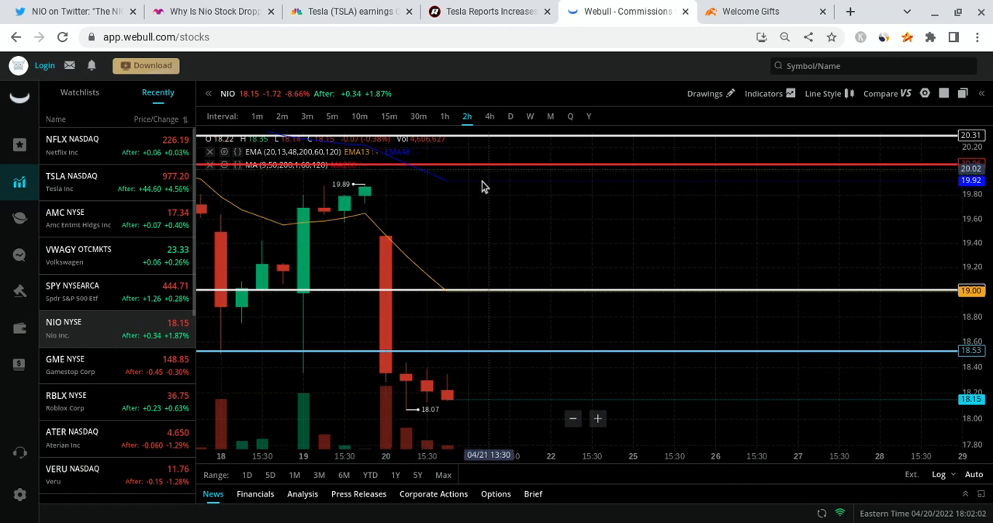